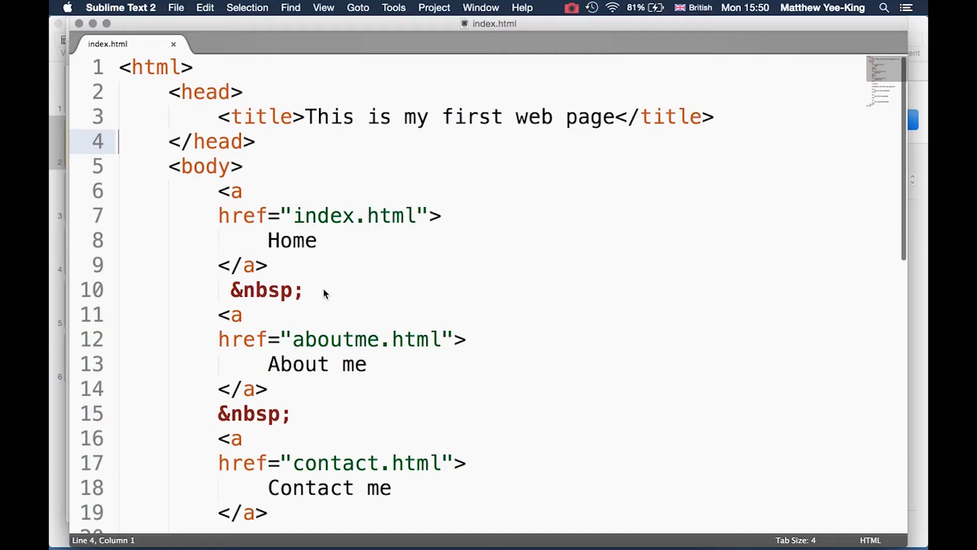
Create a new file holding an empty body{ } rule and enlarge the editor text
{"action": "key", "text": "cmd+n"}
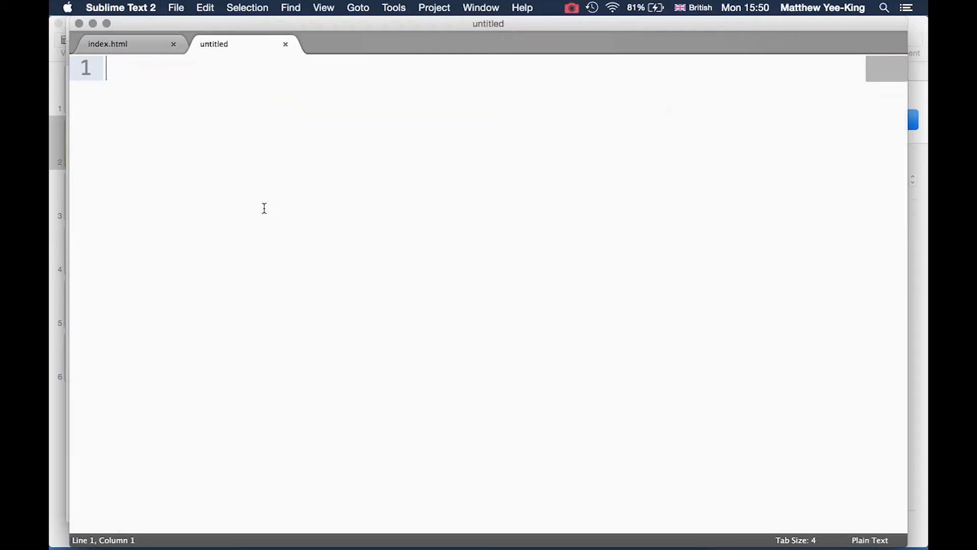
{"action": "mouse_move", "coordinate": [242, 183]}
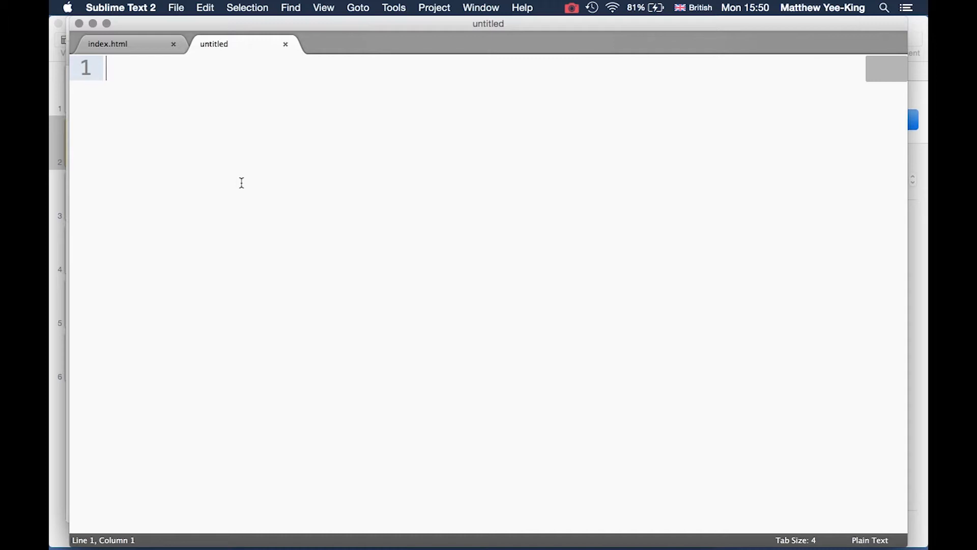
{"action": "mouse_move", "coordinate": [255, 60]}
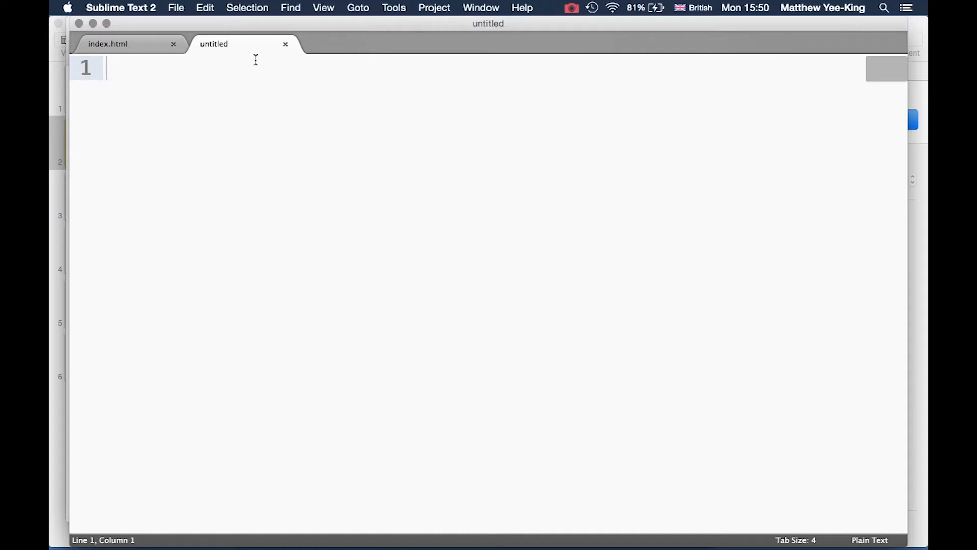
{"action": "type", "text": "body"}
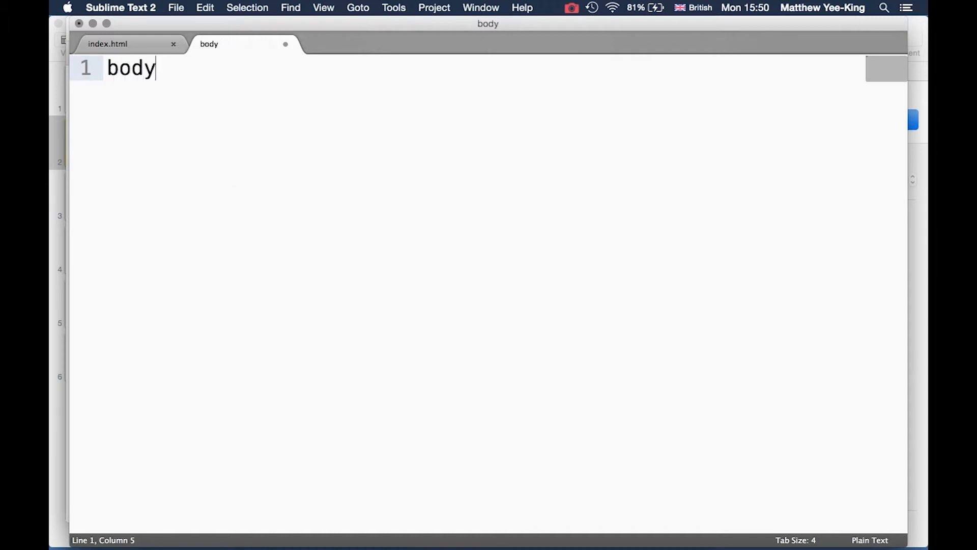
{"action": "type", "text": "{"}
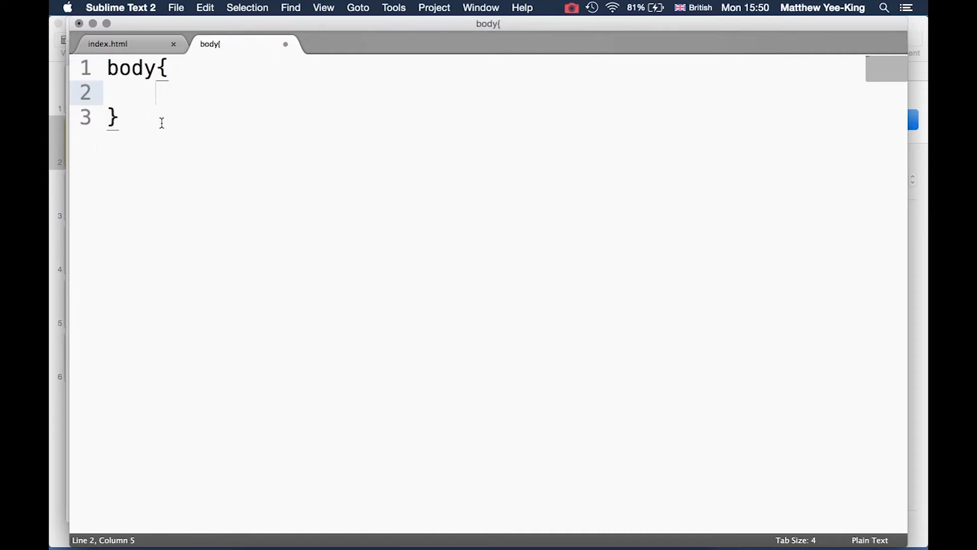
{"action": "left_click", "coordinate": [130, 112]}
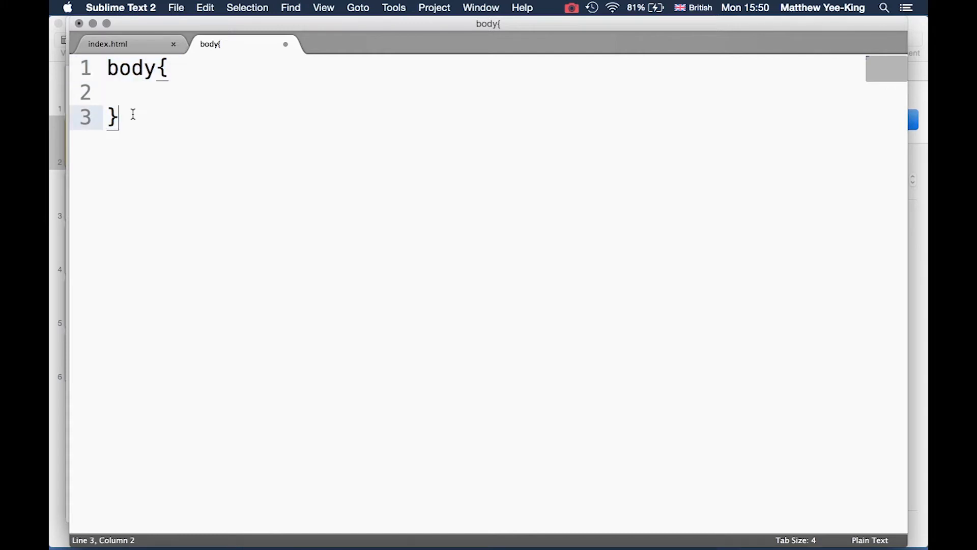
{"action": "mouse_move", "coordinate": [136, 119]}
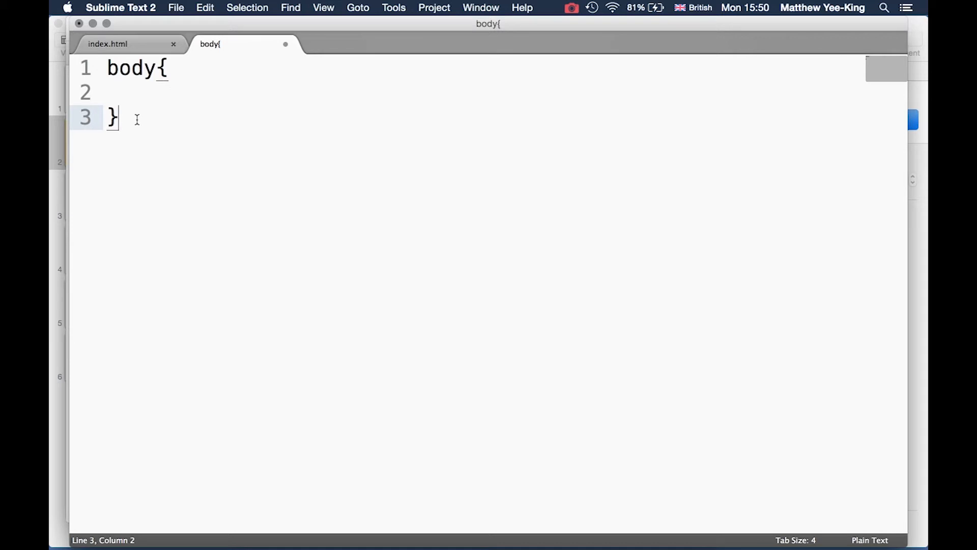
{"action": "left_click", "coordinate": [136, 69]}
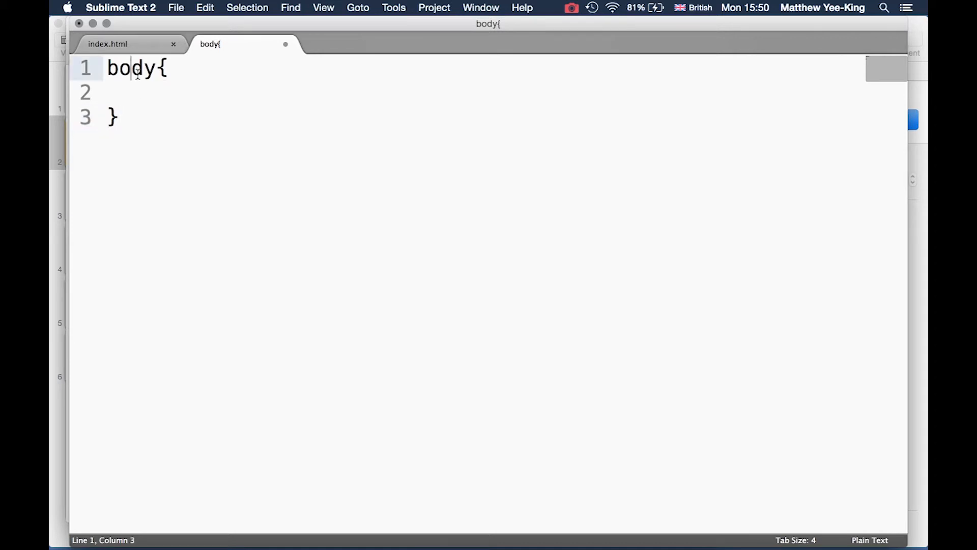
{"action": "double_click", "coordinate": [132, 68]}
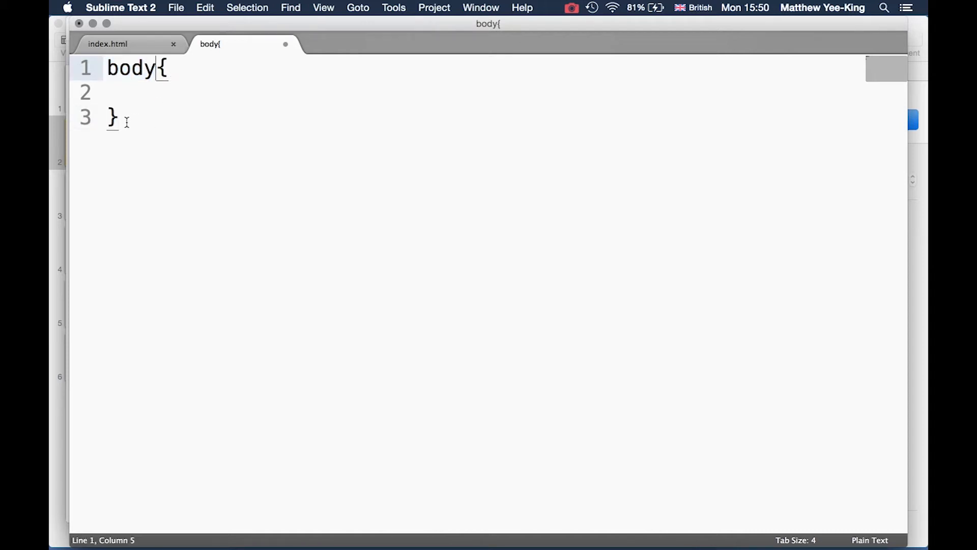
{"action": "key", "text": "cmd+a"}
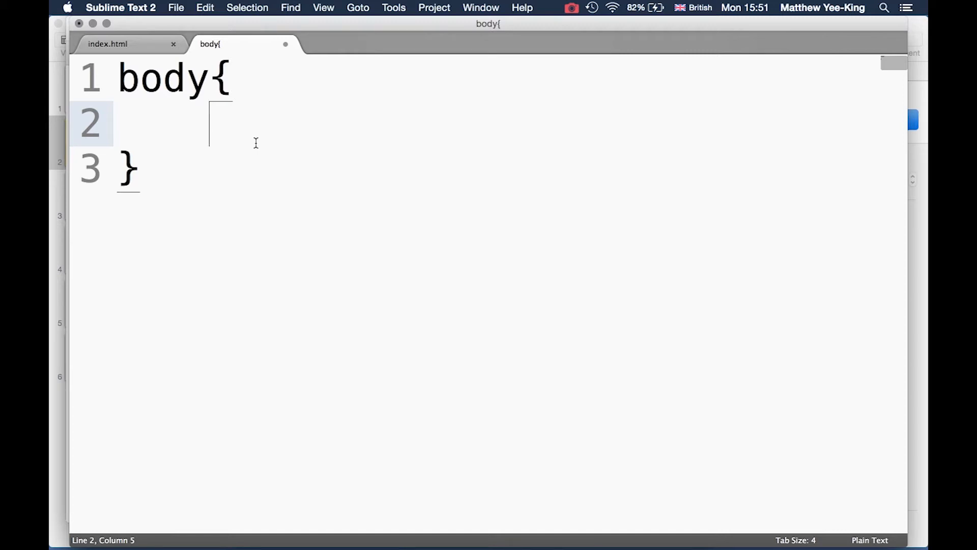
Add background: green; to the body rule and bring up the save dialog
{"action": "type", "text": "backg"}
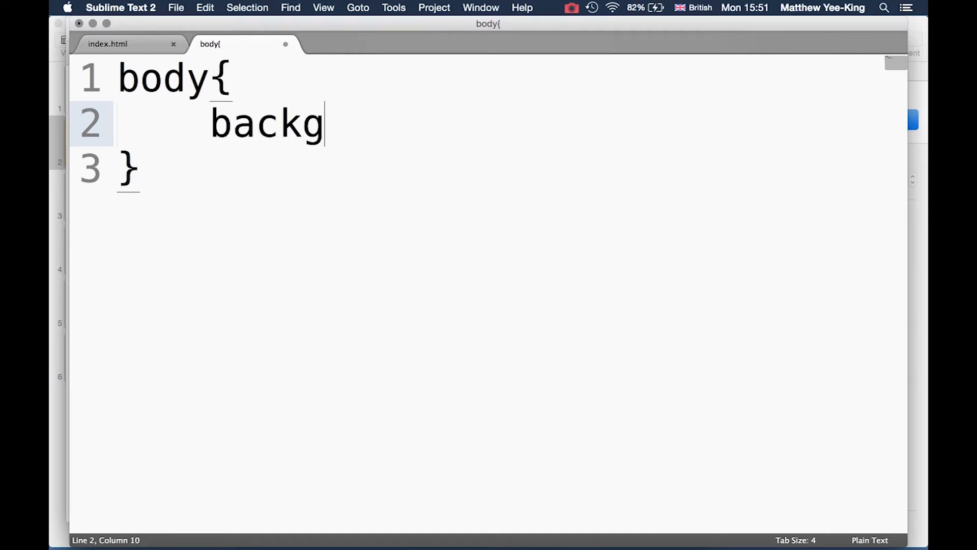
{"action": "type", "text": "round:"}
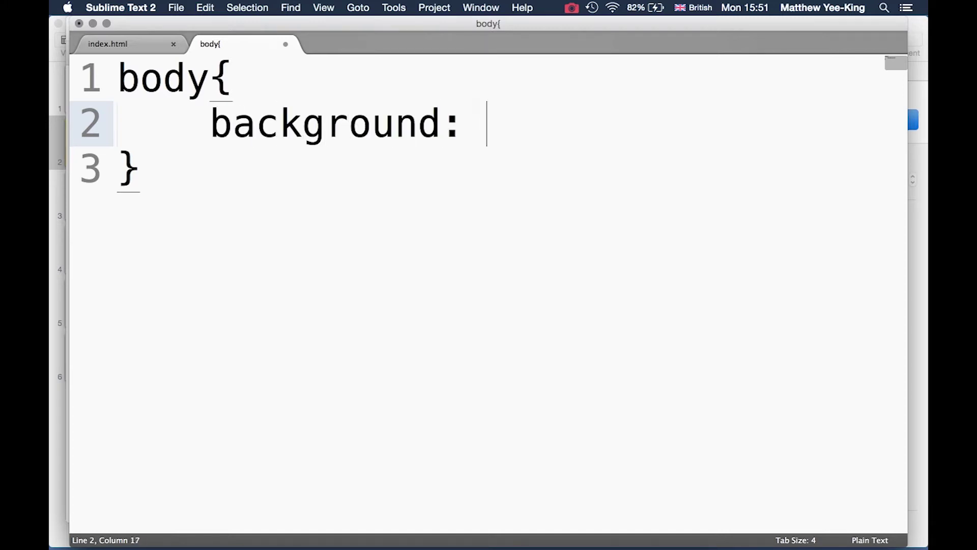
{"action": "type", "text": "green;"}
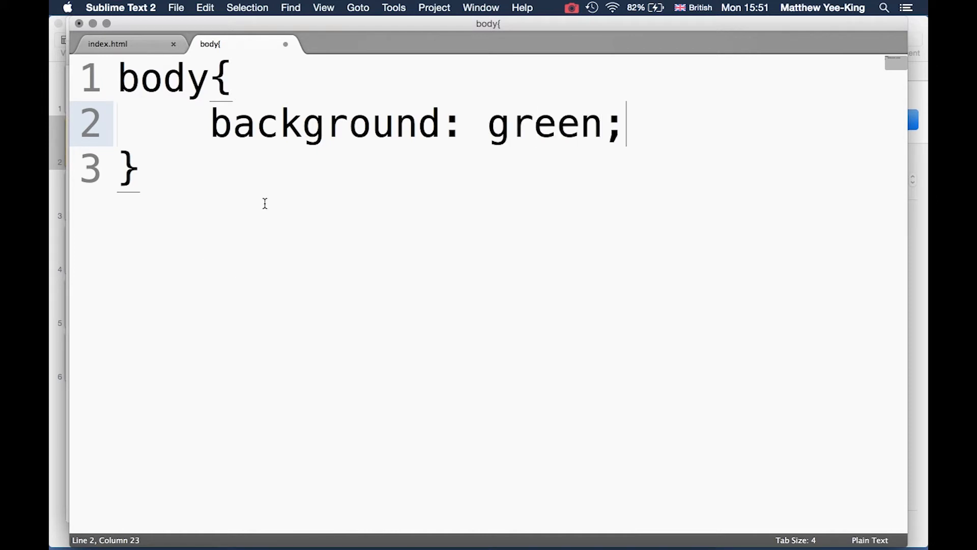
{"action": "key", "text": "cmd+s"}
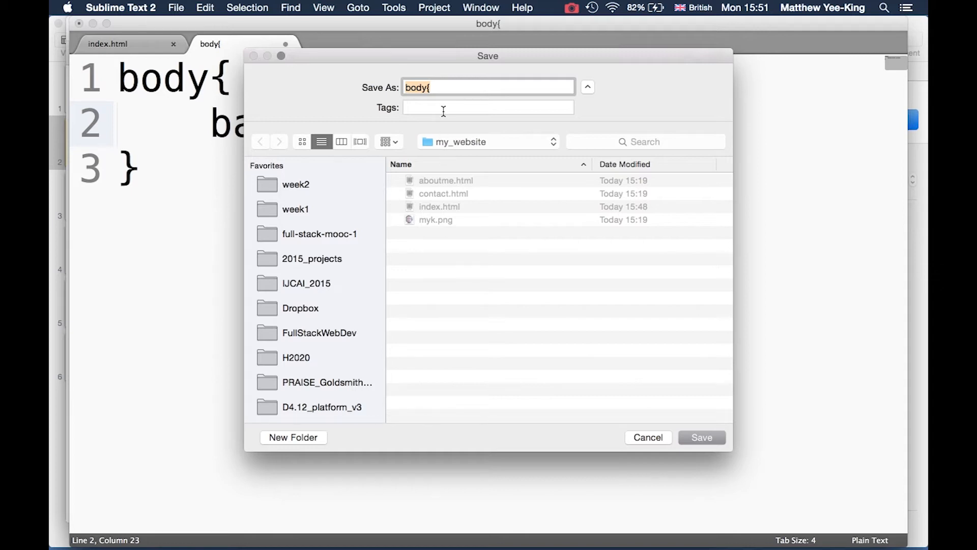
Name the new file styles.css and confirm saving it into my_website
{"action": "type", "text": "st"}
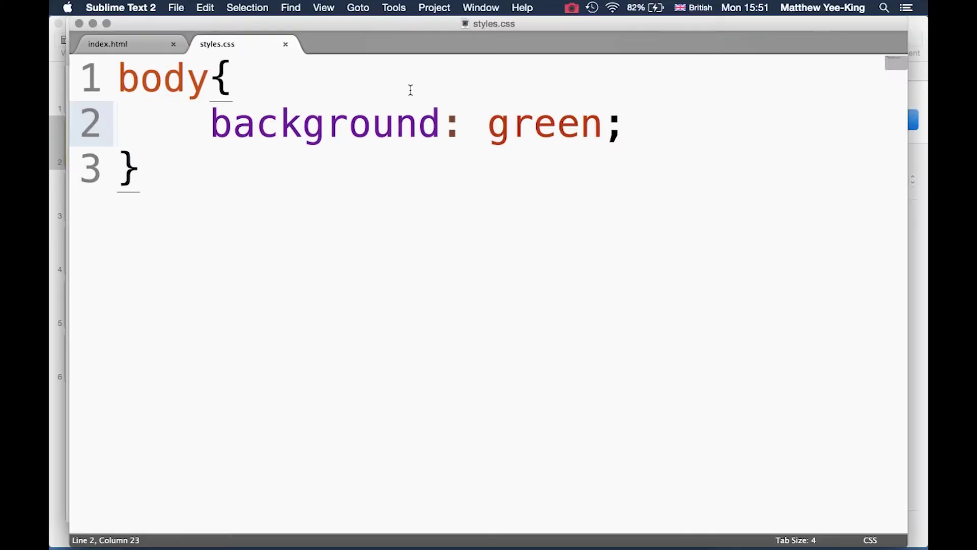
{"action": "left_click", "coordinate": [107, 45]}
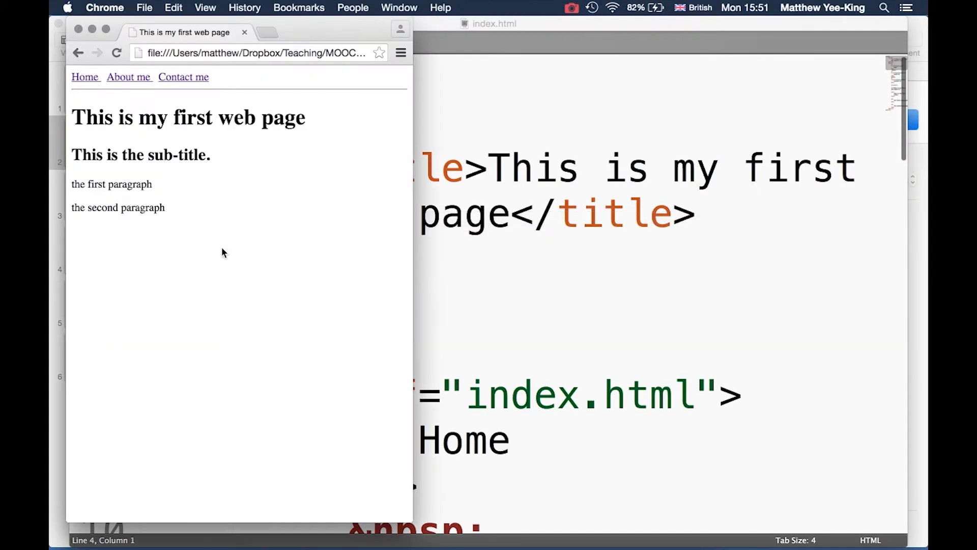
{"action": "mouse_move", "coordinate": [206, 224]}
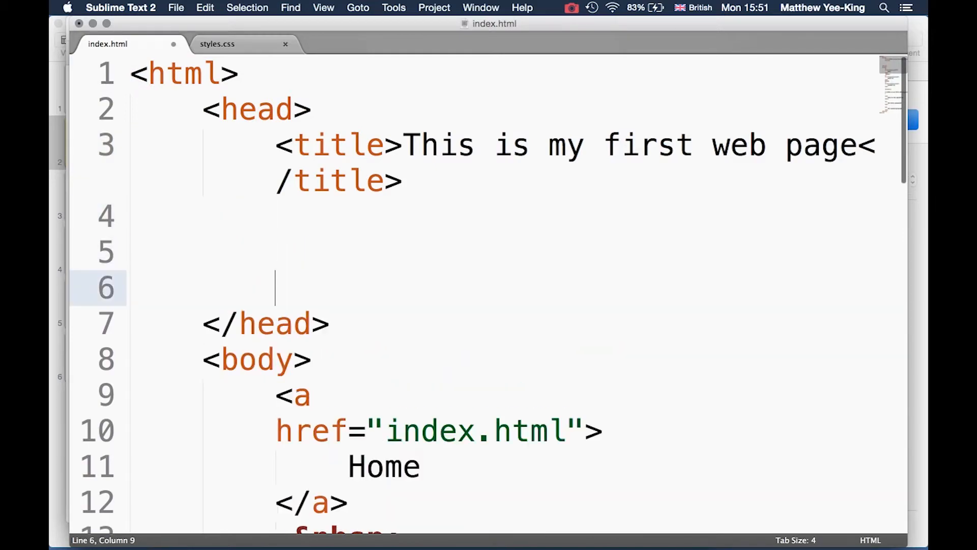
Type a <link rel="stylesheet" /> tag in index.html's head, leaving a blank line inside
{"action": "type", "text": "<link ,"}
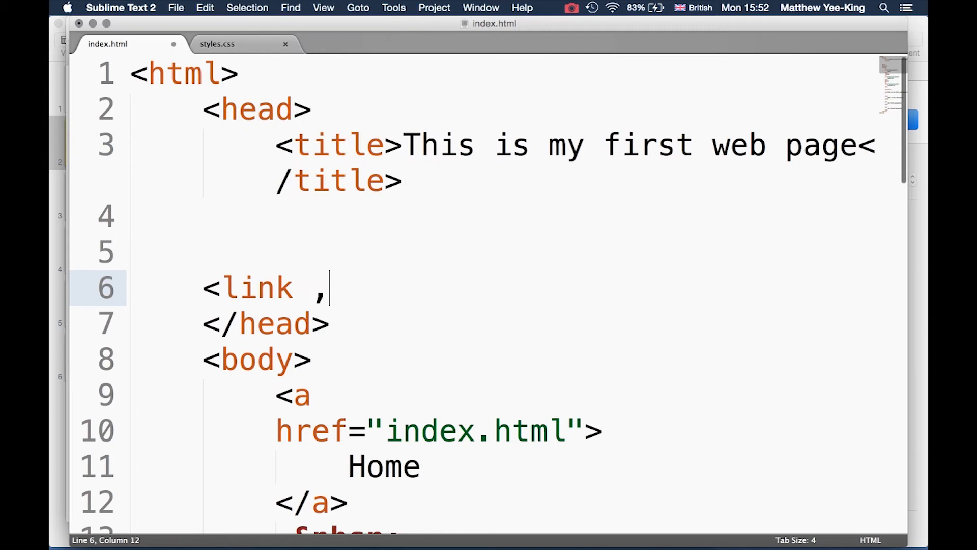
{"action": "type", "text": "rel=\"\""}
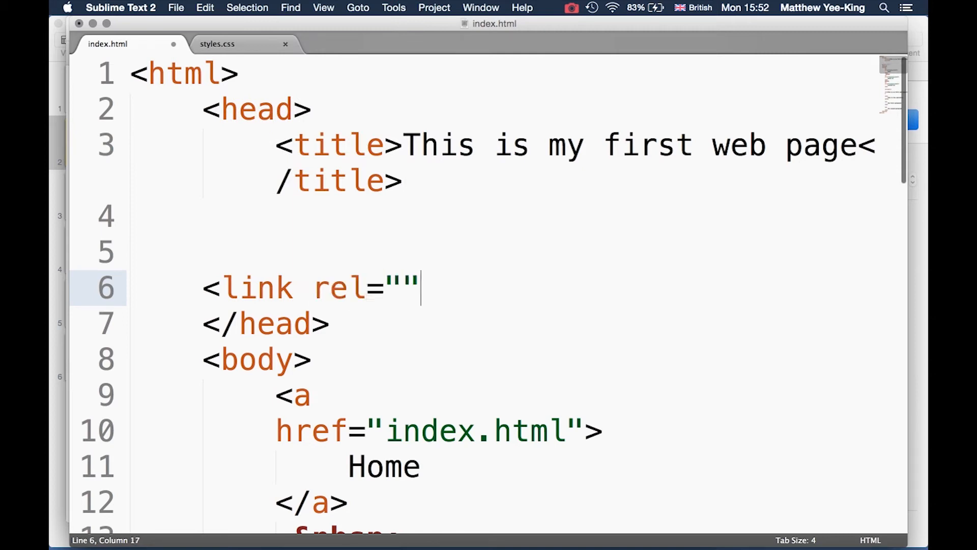
{"action": "type", "text": "stylesheet"}
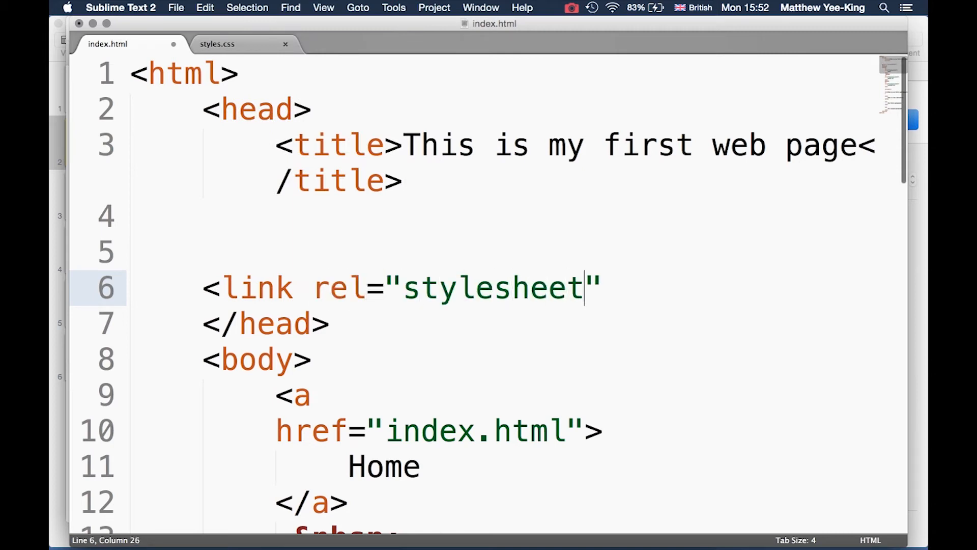
{"action": "key", "text": "Return"}
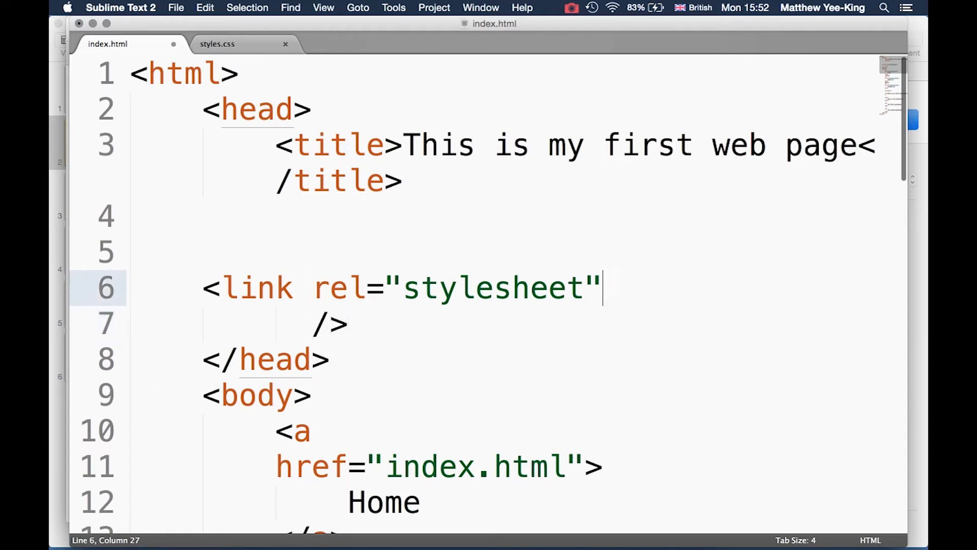
{"action": "key", "text": "Return"}
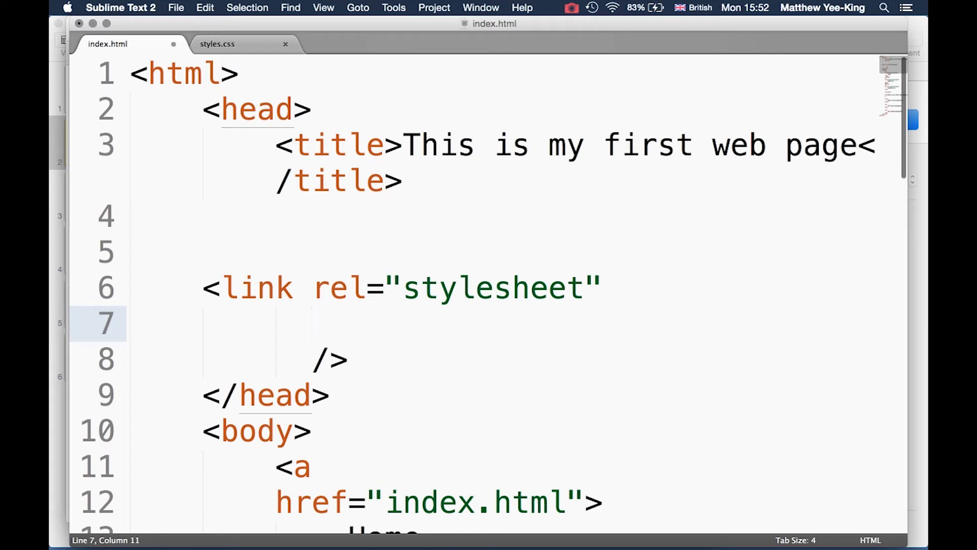
{"action": "left_click_drag", "start_coordinate": [312, 288], "coordinate": [586, 288]}
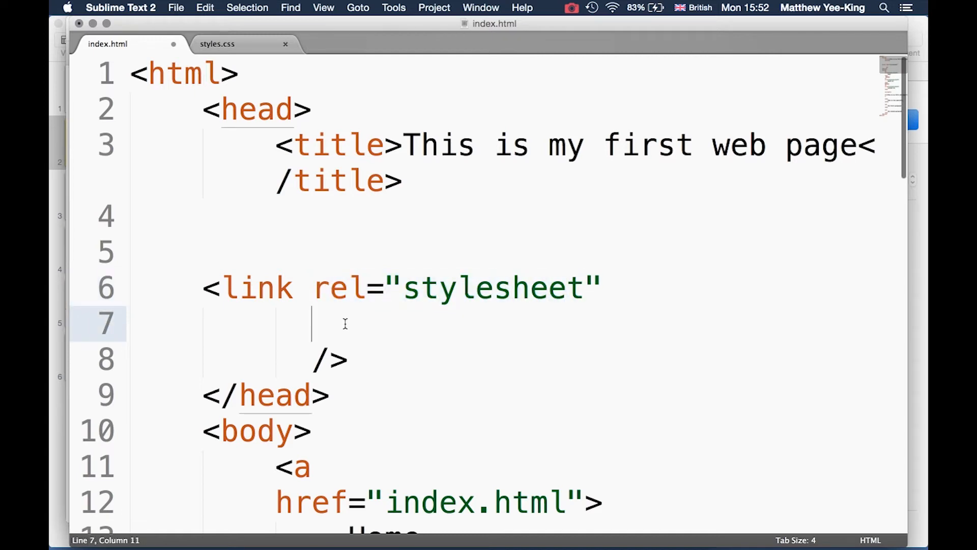
Add type="text/css" and href="styles.css" to the link, save index.html, and switch apps
{"action": "type", "text": "type=\"\""}
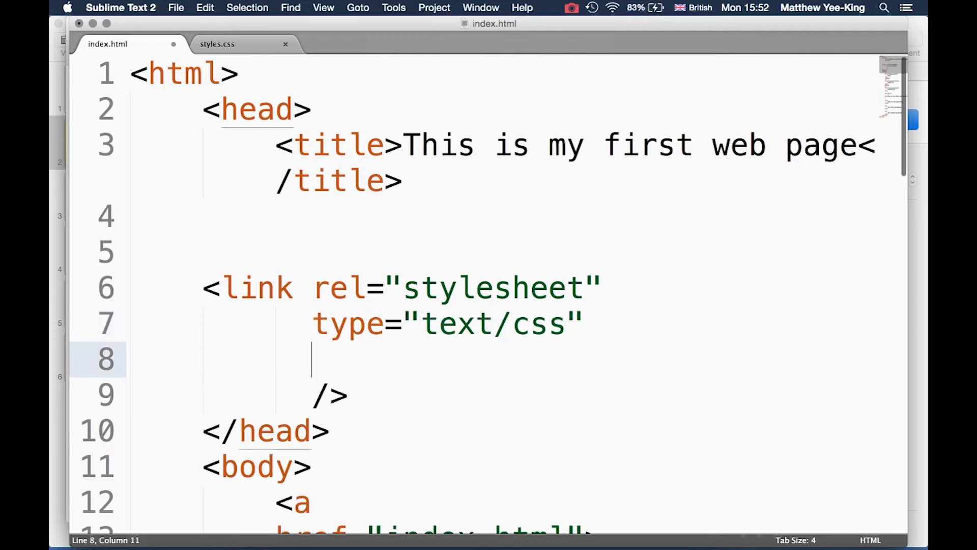
{"action": "type", "text": "href=\"\""}
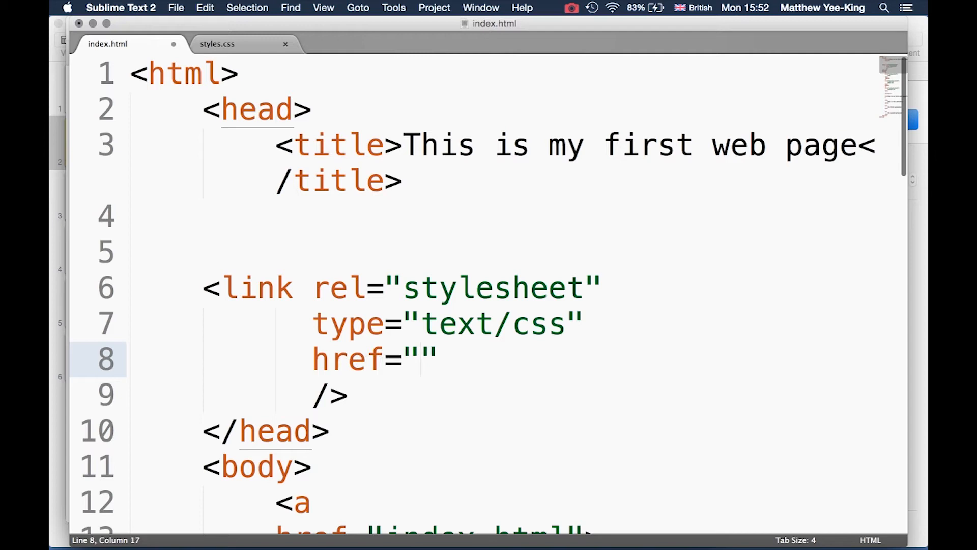
{"action": "type", "text": "styles.css"}
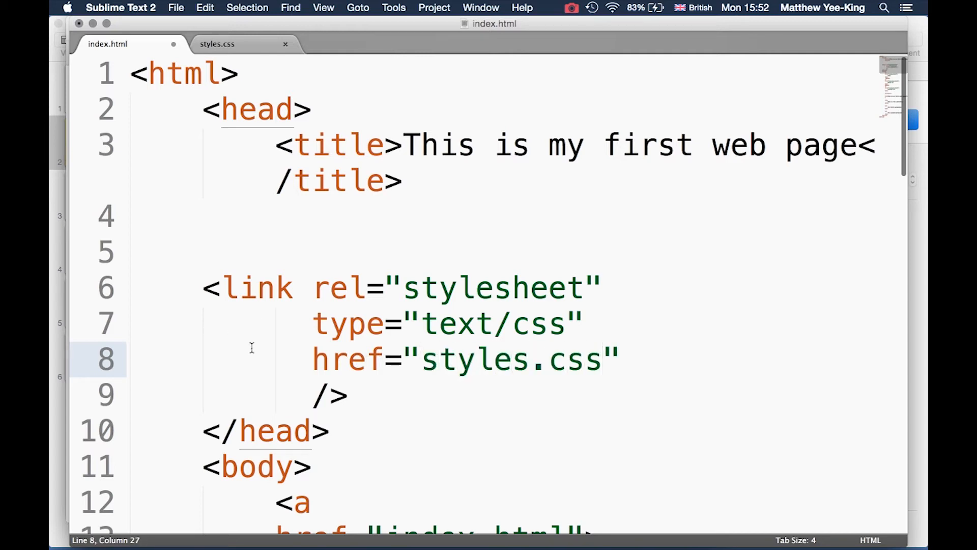
{"action": "key", "text": "cmd+s"}
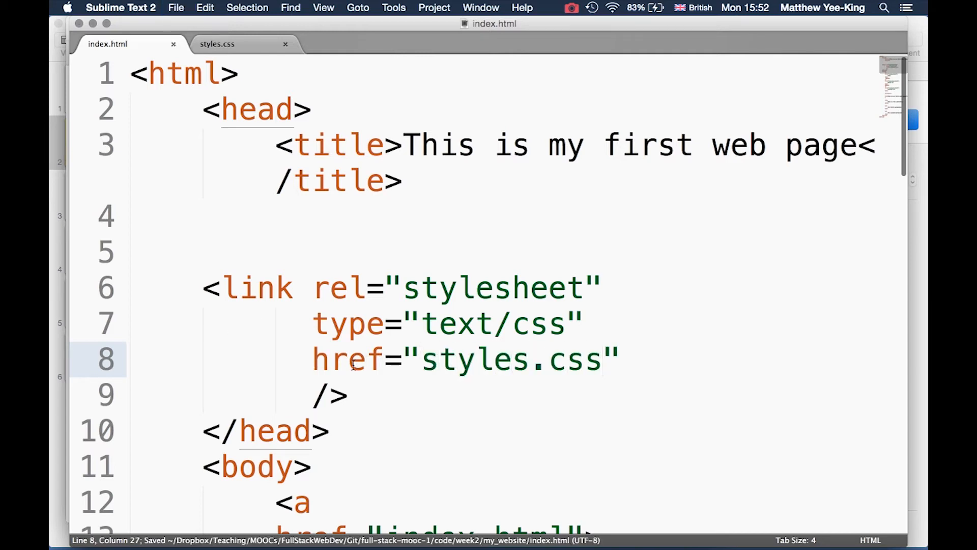
{"action": "key", "text": "cmd+tab"}
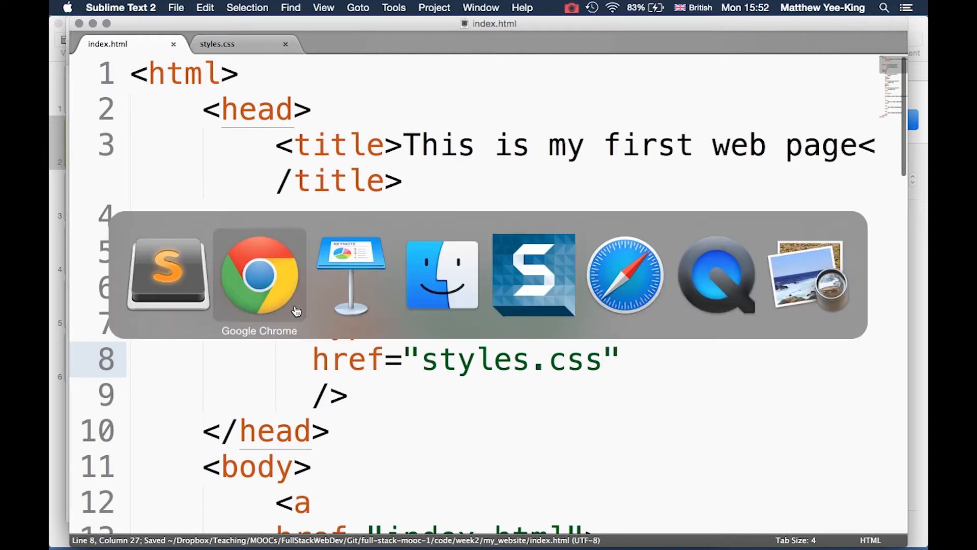
Bring Chrome forward and reload index.html to show the green background
{"action": "left_click", "coordinate": [260, 274]}
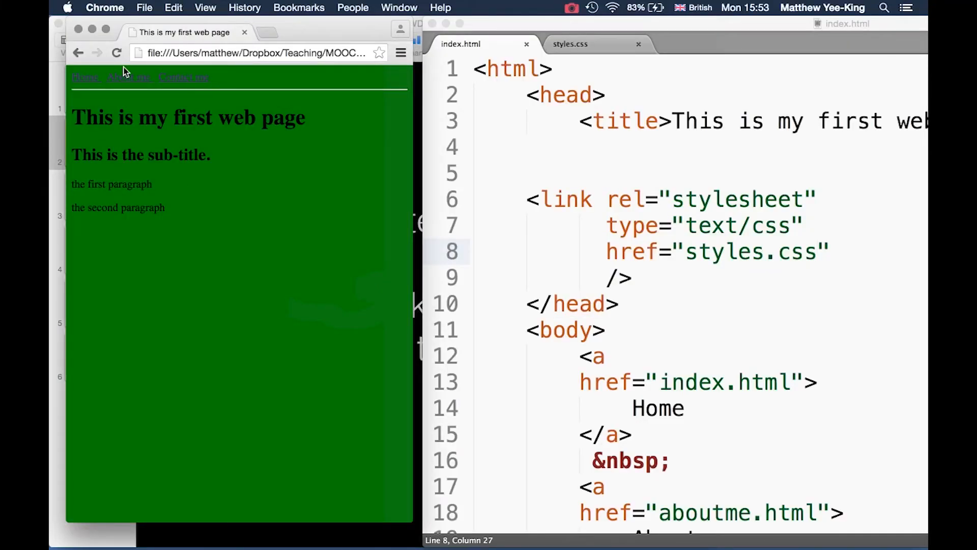
{"action": "left_click", "coordinate": [128, 77]}
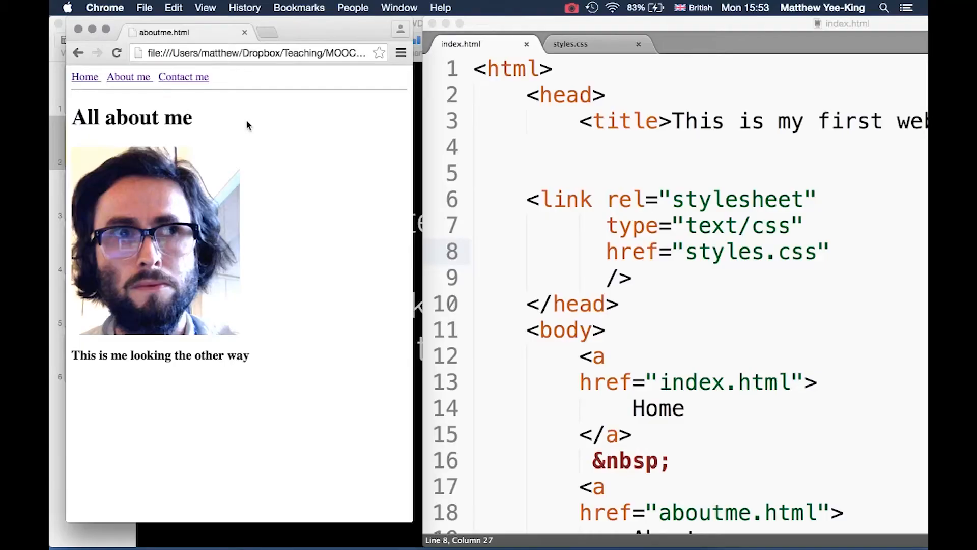
Copy the stylesheet link from index.html into contact.html's head, save, and close it
{"action": "left_click", "coordinate": [651, 280]}
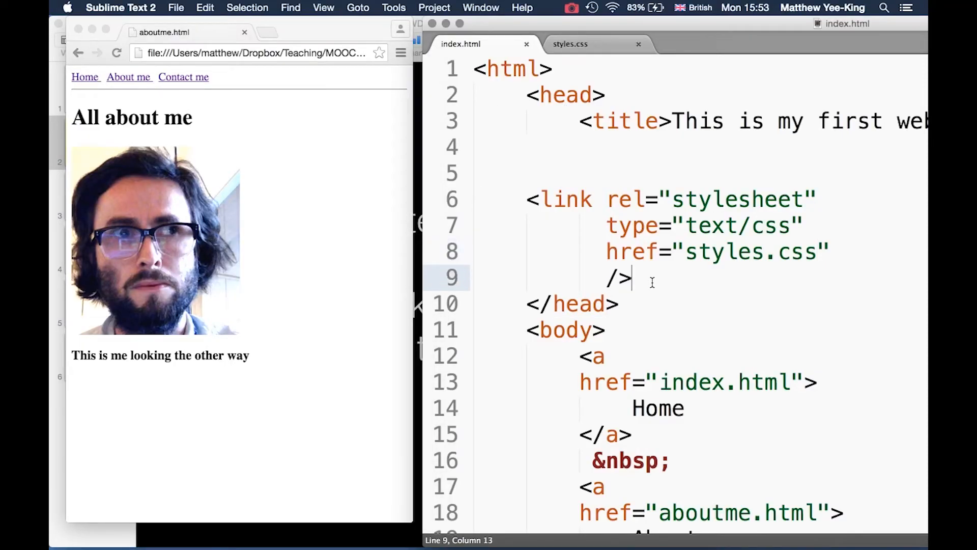
{"action": "left_click_drag", "start_coordinate": [525, 198], "coordinate": [632, 278]}
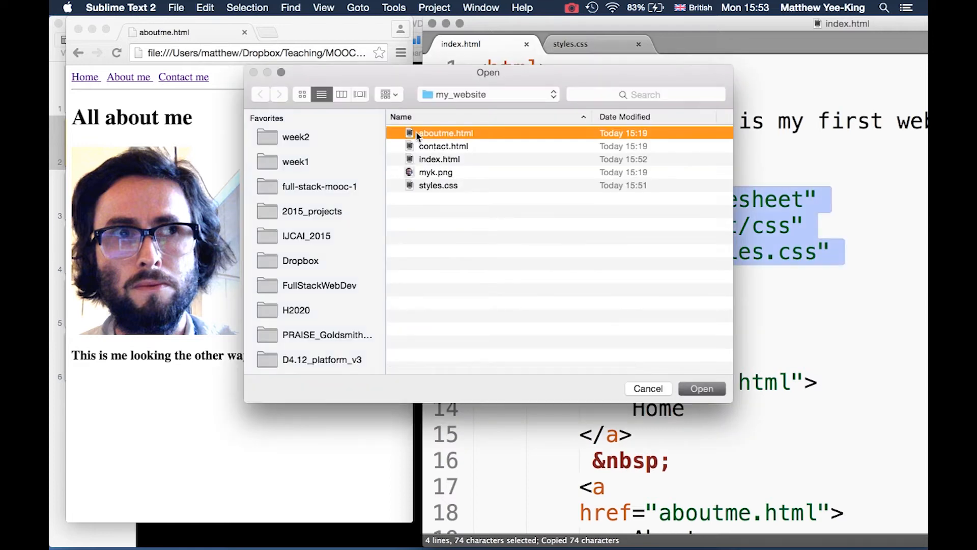
{"action": "left_click", "coordinate": [702, 388]}
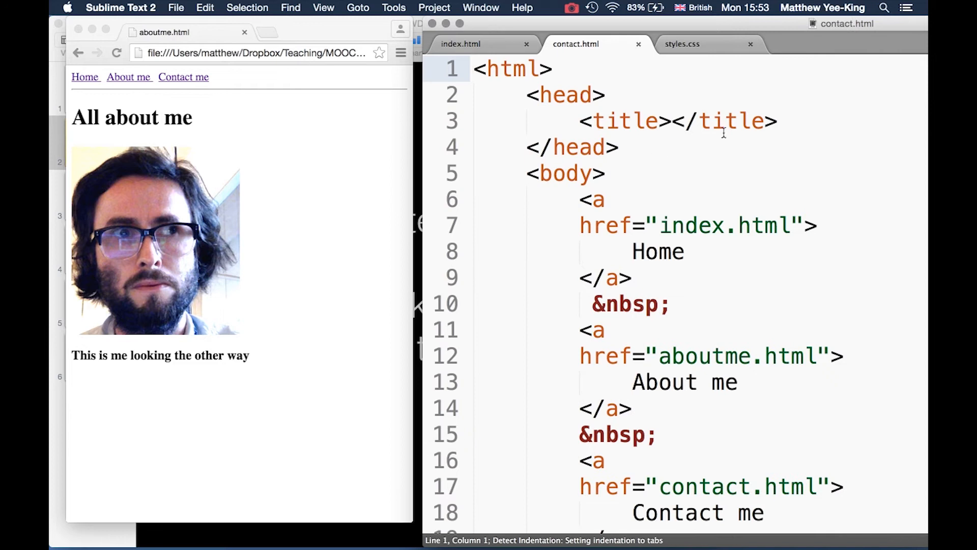
{"action": "type", "text": "<link rel=\"stylesheet\" type=\"text/css\" href=\"styles.css\" />"}
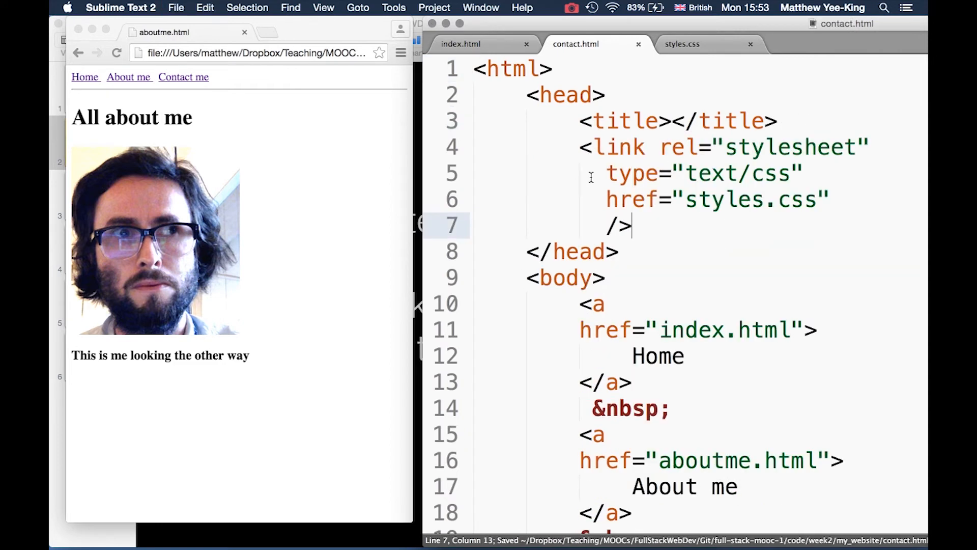
{"action": "left_click", "coordinate": [459, 44]}
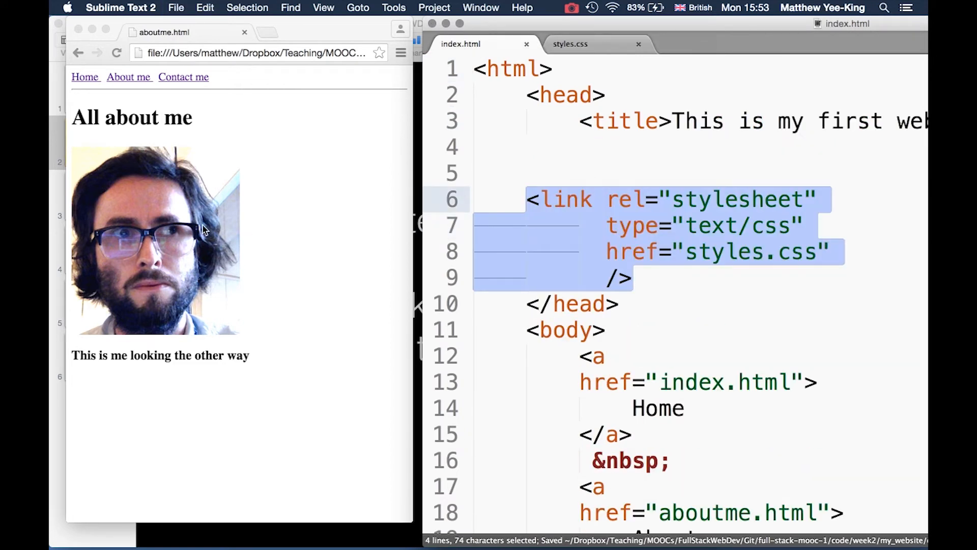
View the green Contact me page in Chrome, then return to styles.css
{"action": "left_click", "coordinate": [184, 77]}
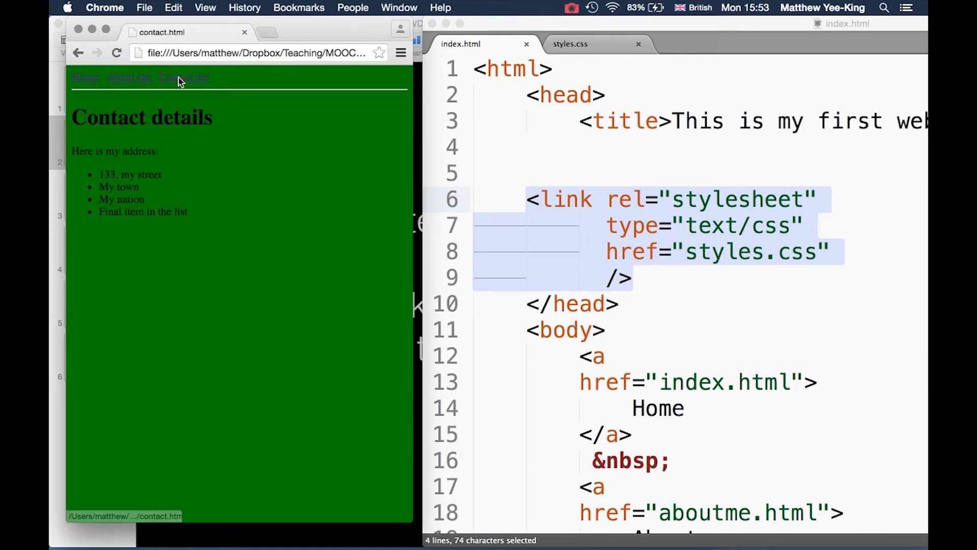
{"action": "left_click", "coordinate": [85, 77]}
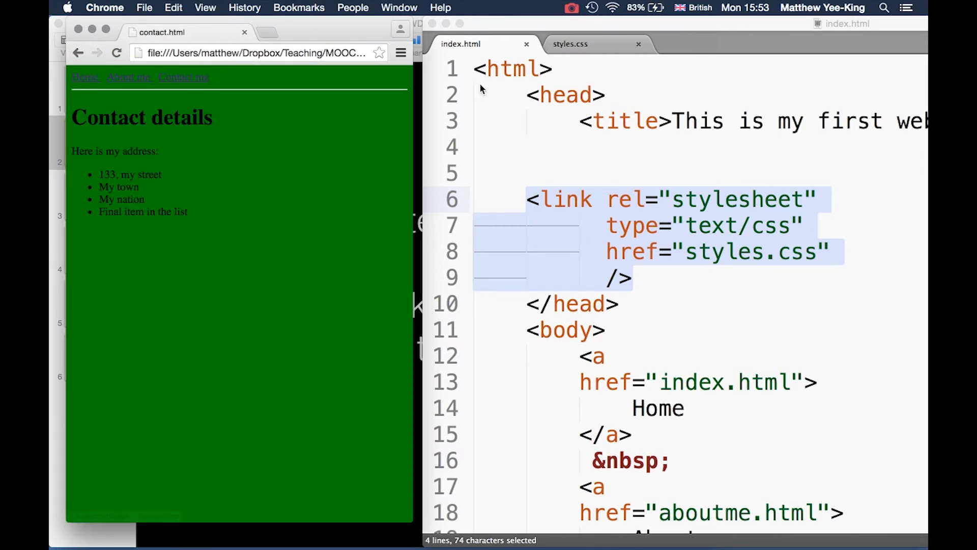
{"action": "left_click", "coordinate": [570, 45]}
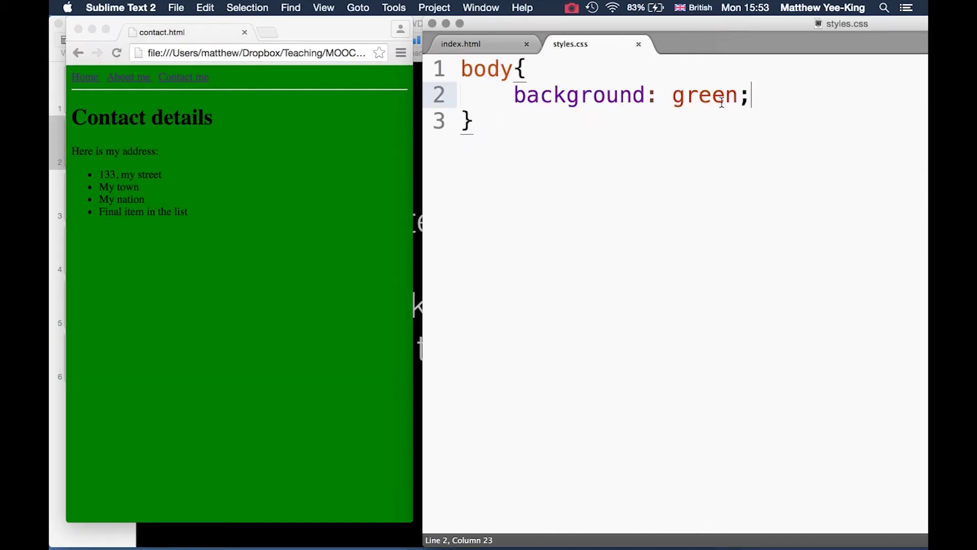
Replace green with black in styles.css, then check the Home and About me pages
{"action": "double_click", "coordinate": [704, 96]}
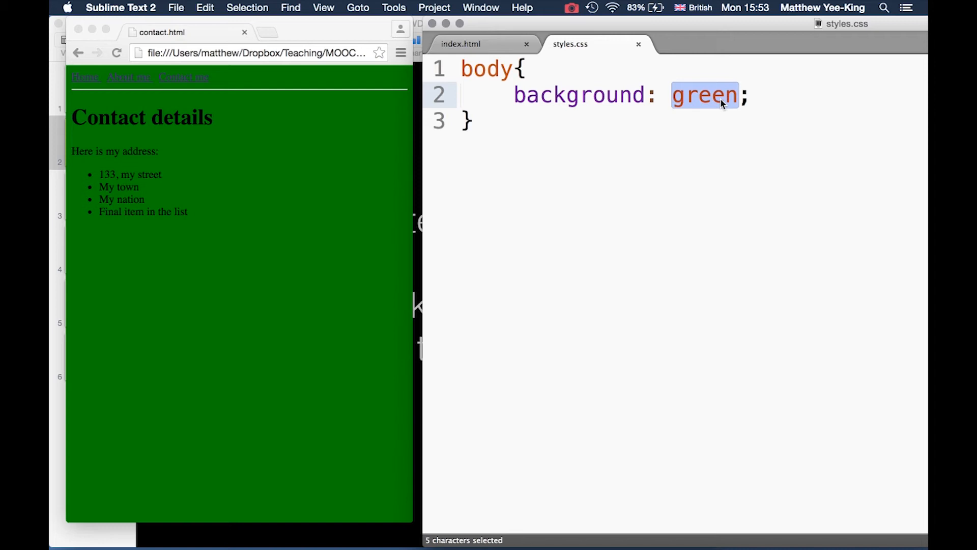
{"action": "type", "text": "black"}
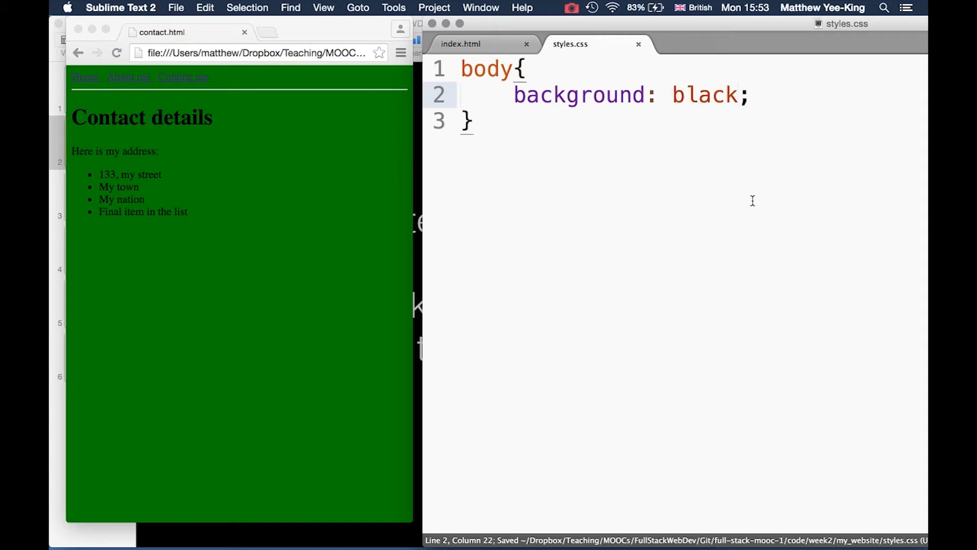
{"action": "mouse_move", "coordinate": [561, 165]}
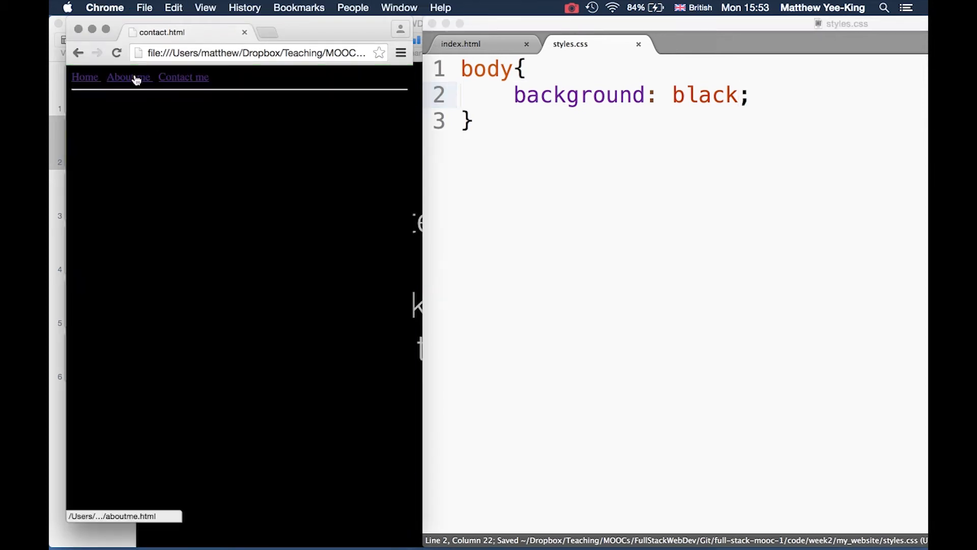
{"action": "left_click", "coordinate": [85, 77]}
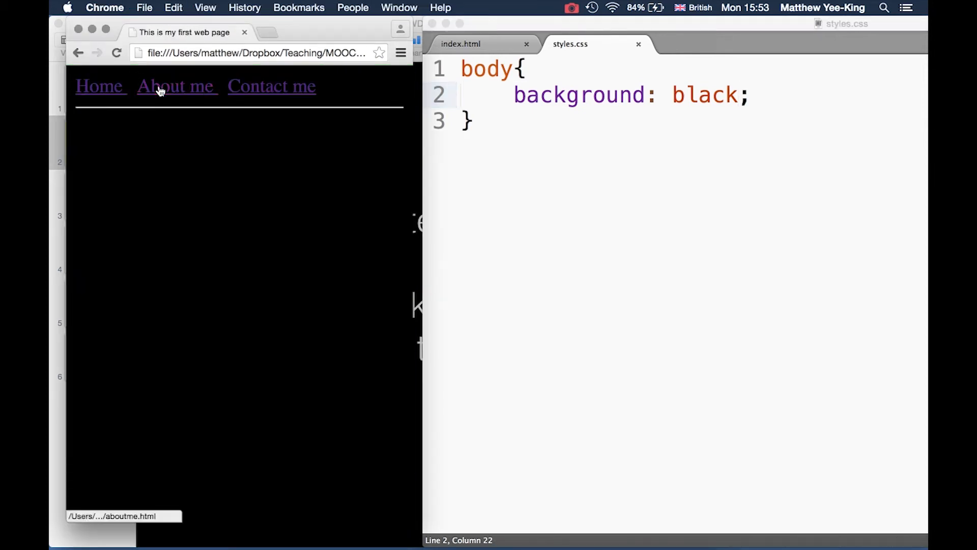
{"action": "left_click", "coordinate": [177, 86]}
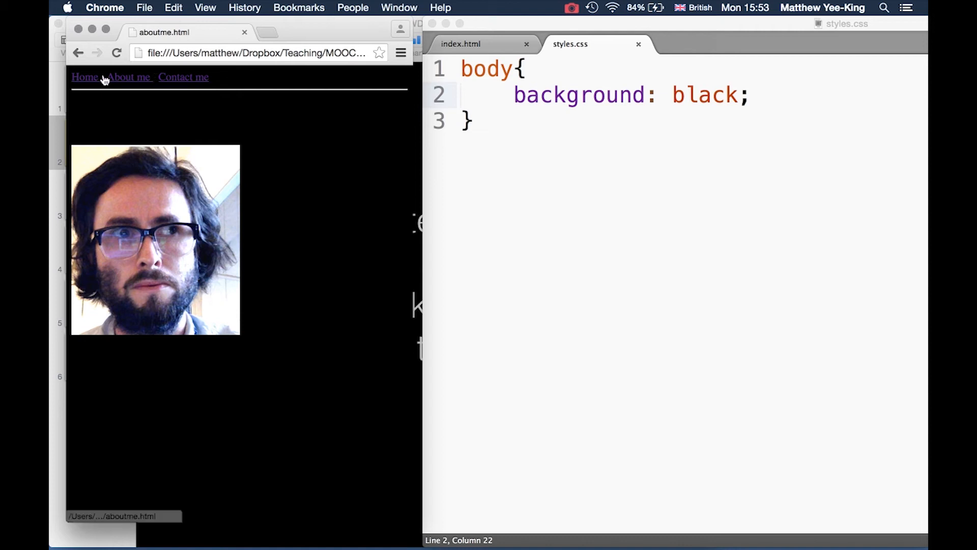
{"action": "mouse_move", "coordinate": [213, 68]}
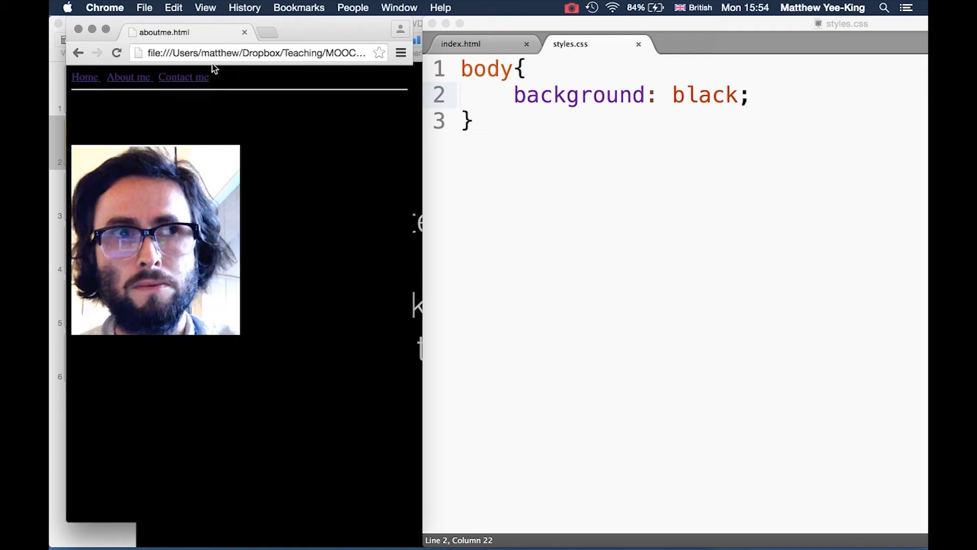
Reopen the Contact me page in Chrome to check its black background
{"action": "left_click", "coordinate": [183, 77]}
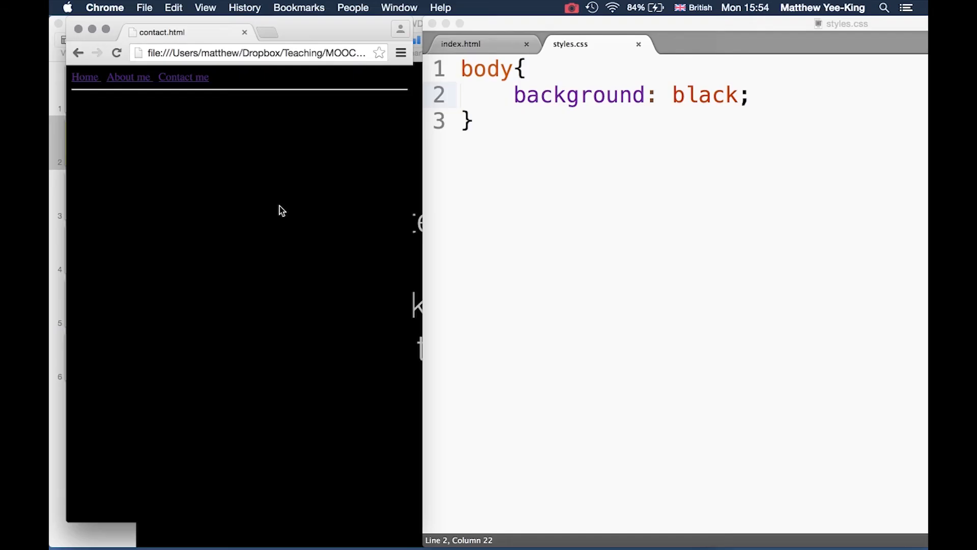
{"action": "mouse_move", "coordinate": [713, 116]}
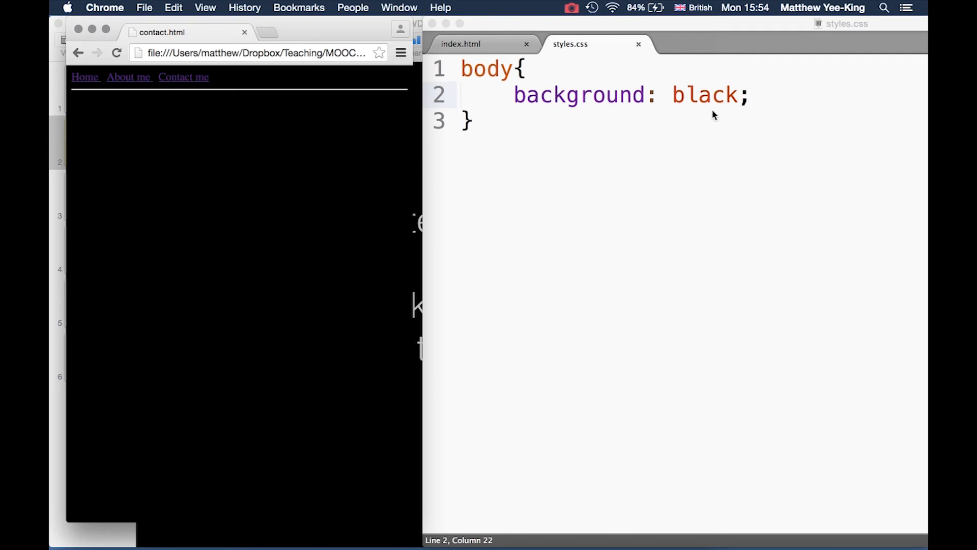
Add color: white to the body rule and confirm white text on the Contact page
{"action": "type", "text": "text"}
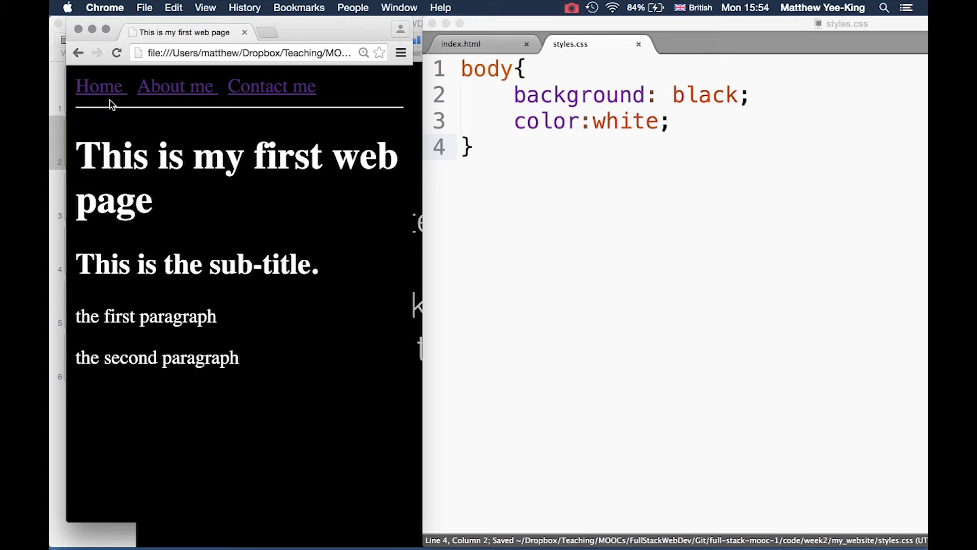
{"action": "left_click", "coordinate": [271, 86]}
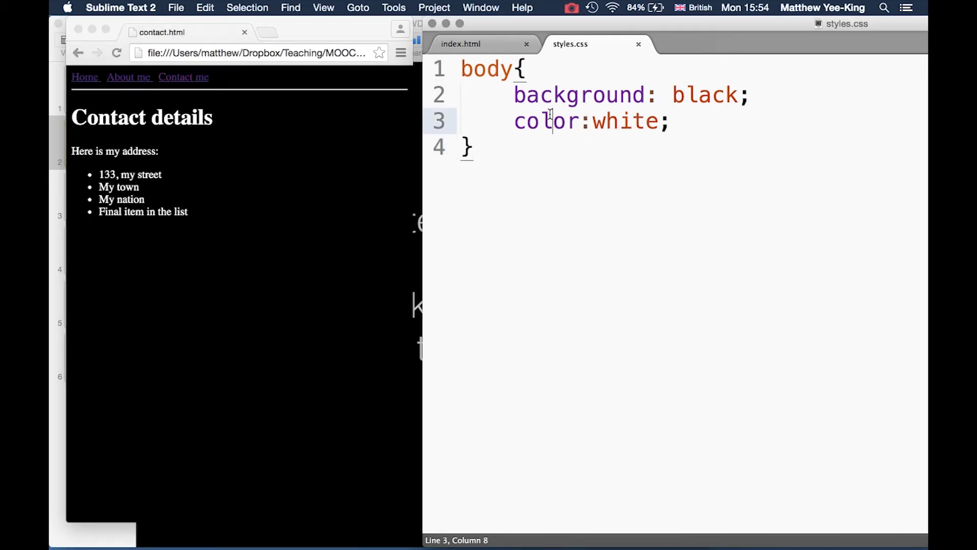
{"action": "double_click", "coordinate": [545, 121]}
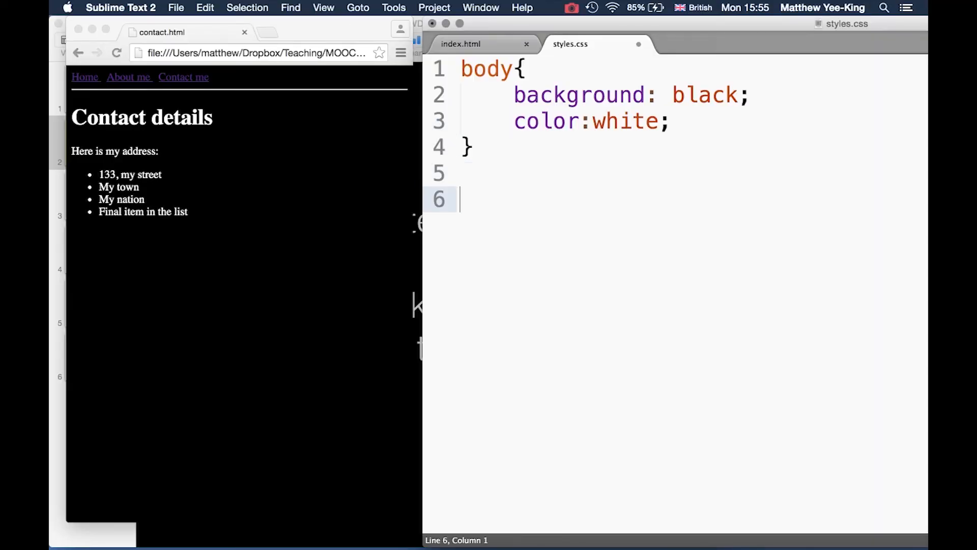
Create an a{ } rule in styles.css with color set to grey
{"action": "type", "text": "a{"}
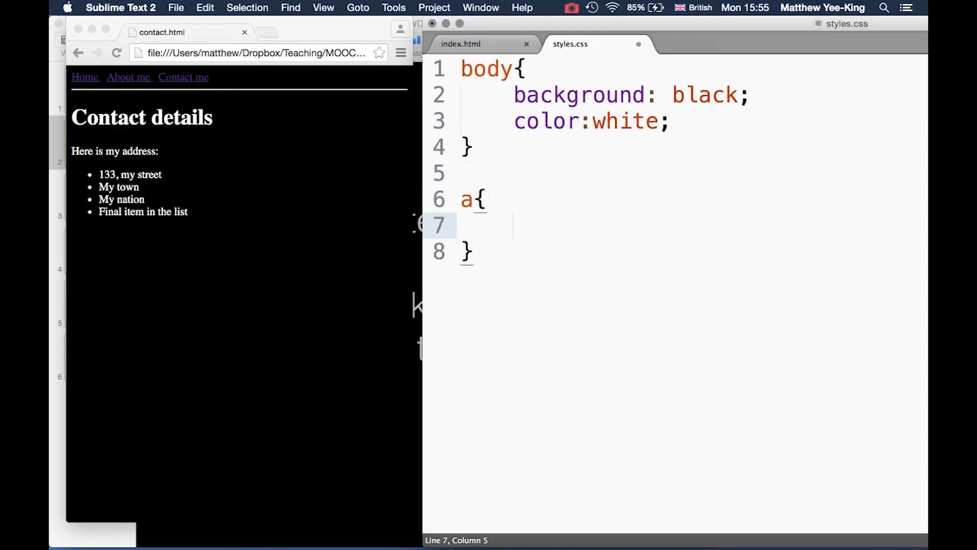
{"action": "double_click", "coordinate": [545, 121]}
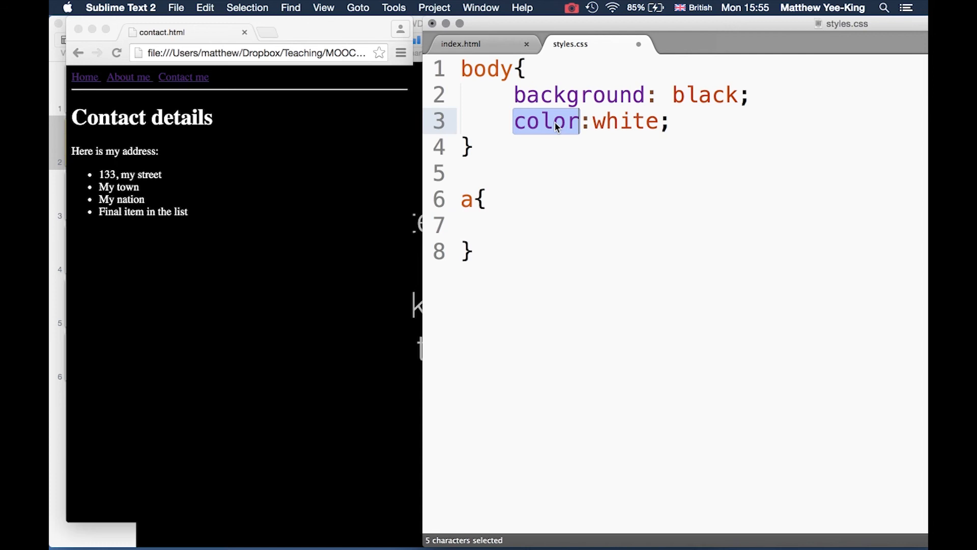
{"action": "left_click_drag", "start_coordinate": [514, 121], "coordinate": [670, 121]}
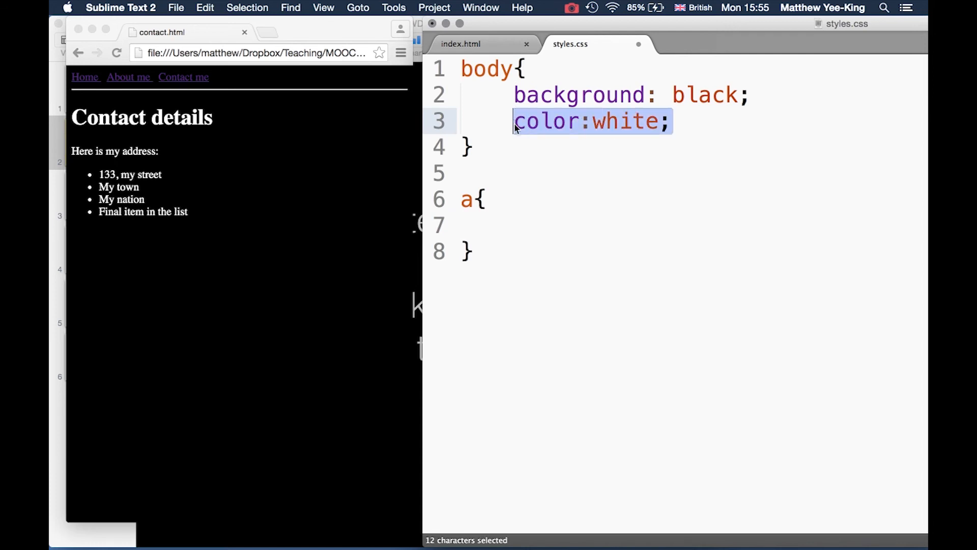
{"action": "type", "text": "color:white;"}
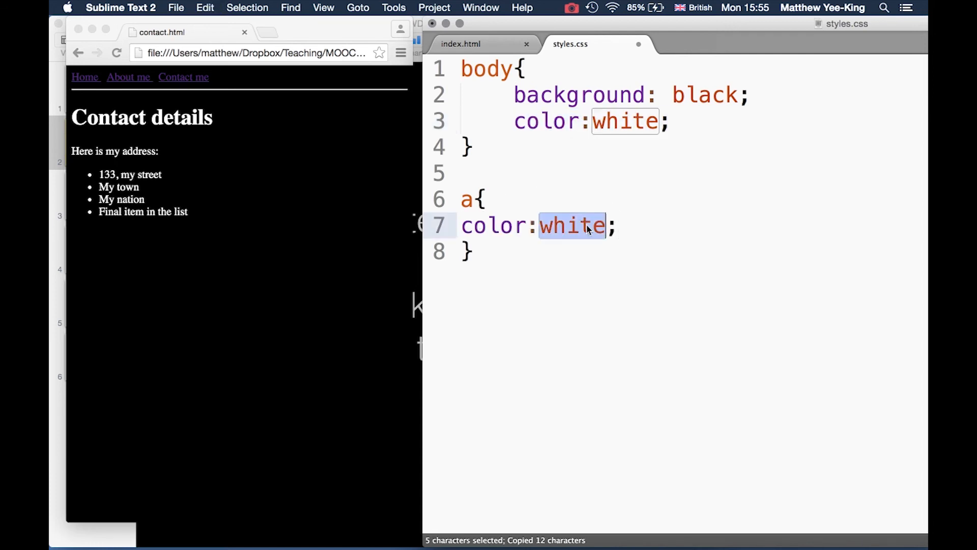
{"action": "type", "text": "grey"}
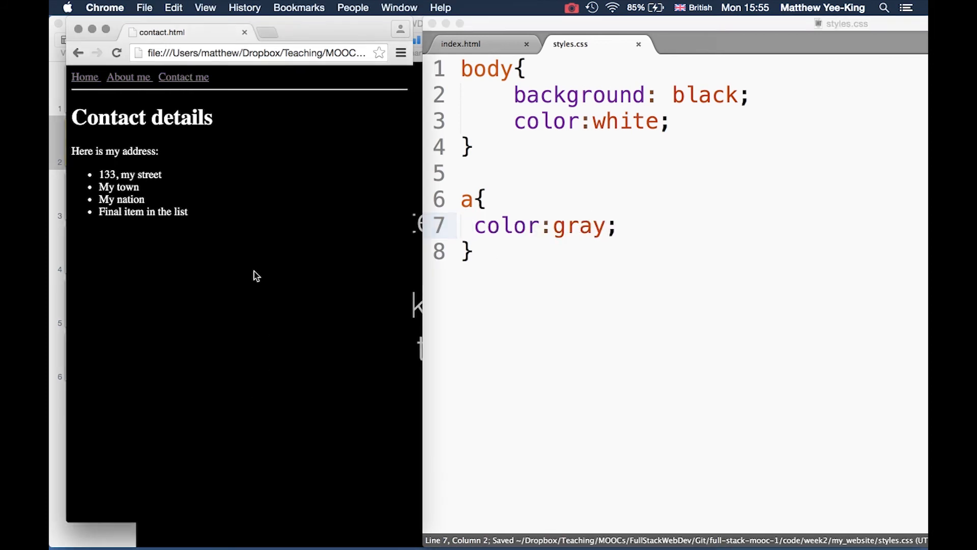
Zoom in Chrome and check grey links on the About me, Contact and Home pages
{"action": "key", "text": "cmd++"}
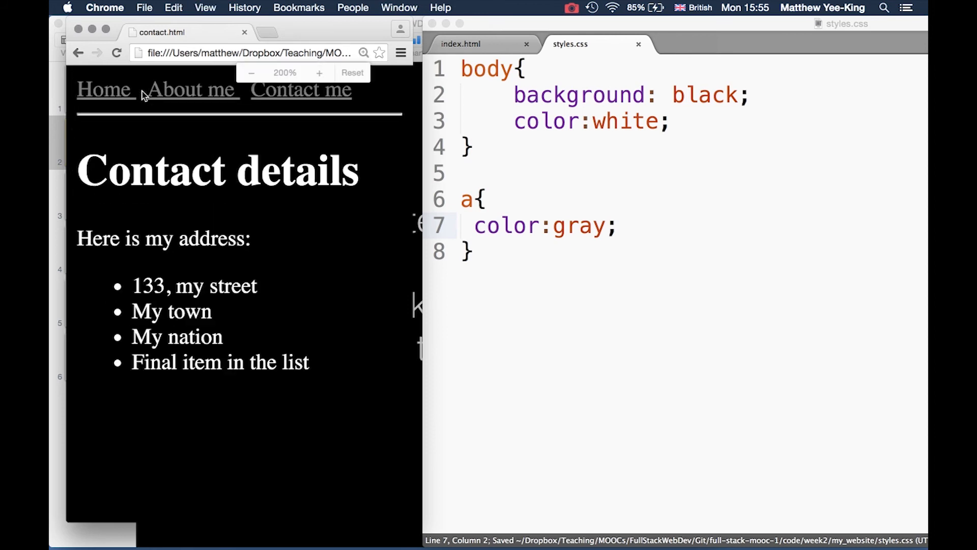
{"action": "left_click", "coordinate": [194, 89]}
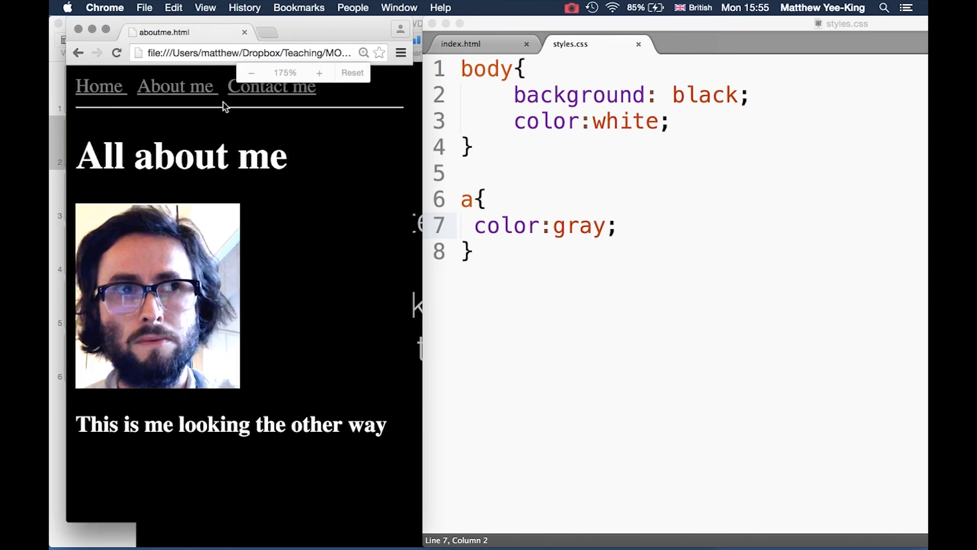
{"action": "left_click", "coordinate": [272, 86]}
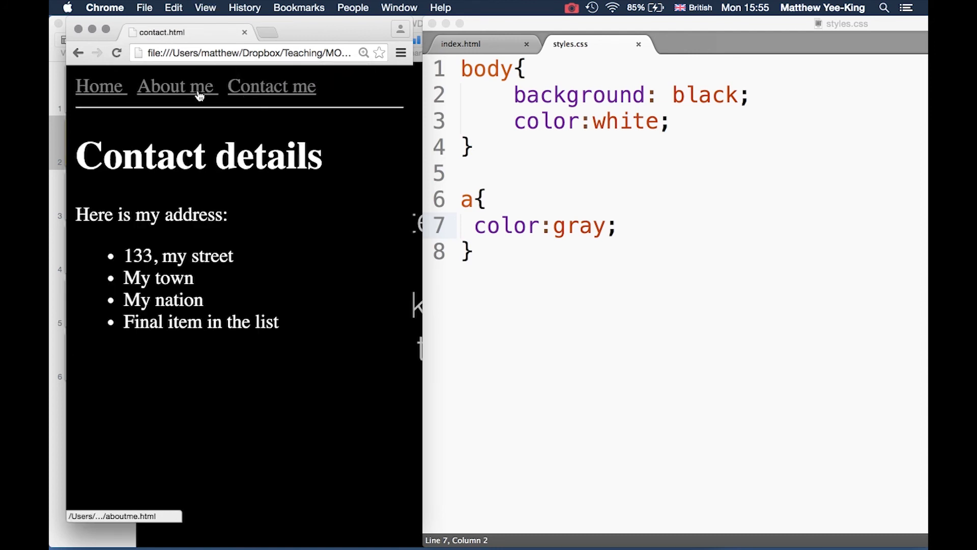
{"action": "left_click", "coordinate": [101, 86]}
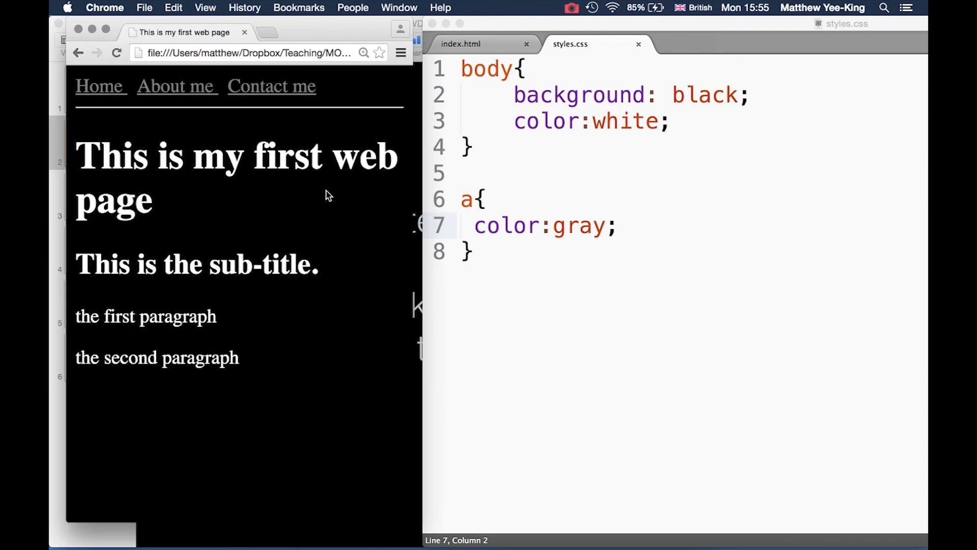